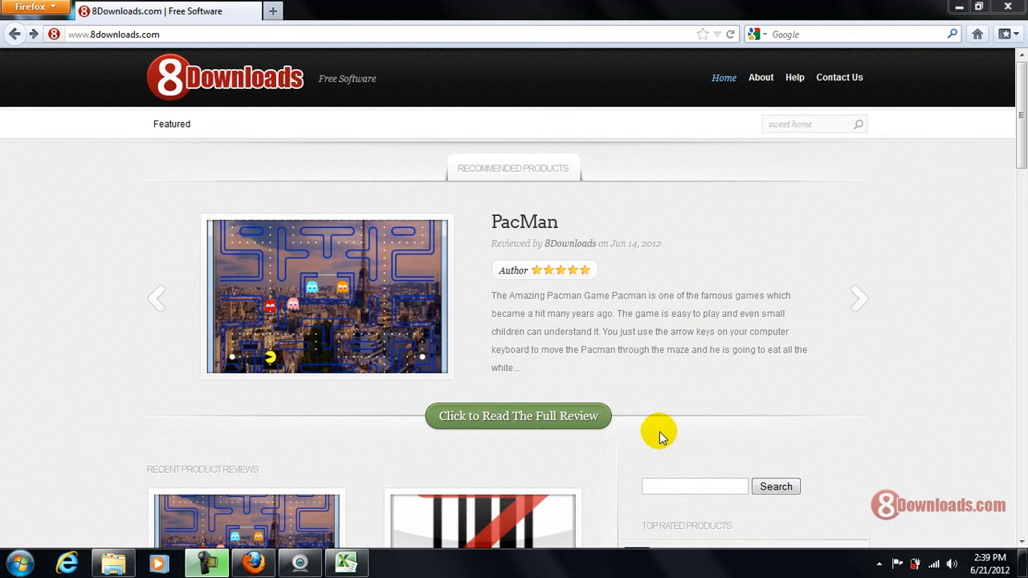
mouse_move(271, 231)
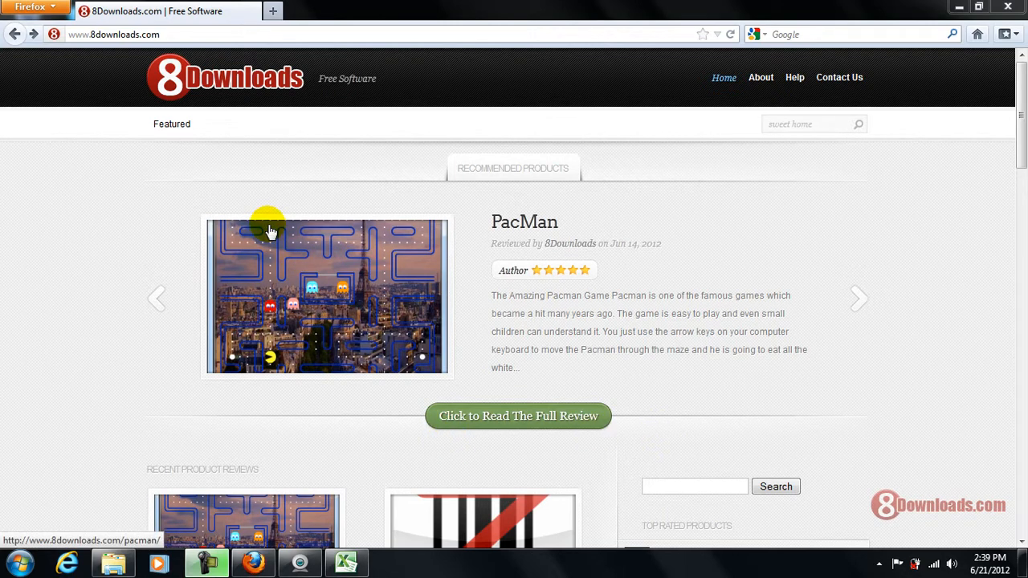
mouse_move(317, 156)
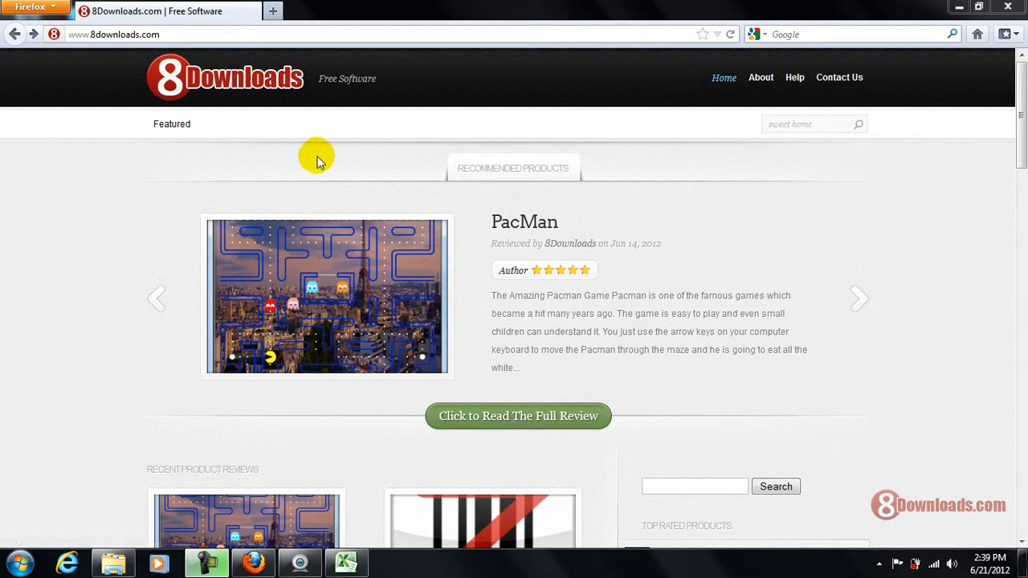
mouse_move(301, 217)
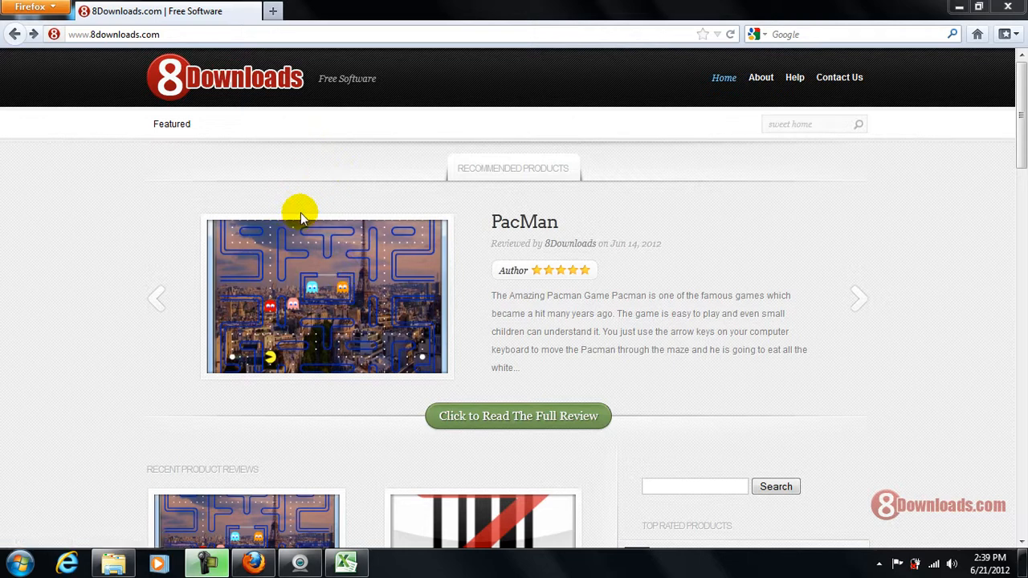
mouse_move(317, 249)
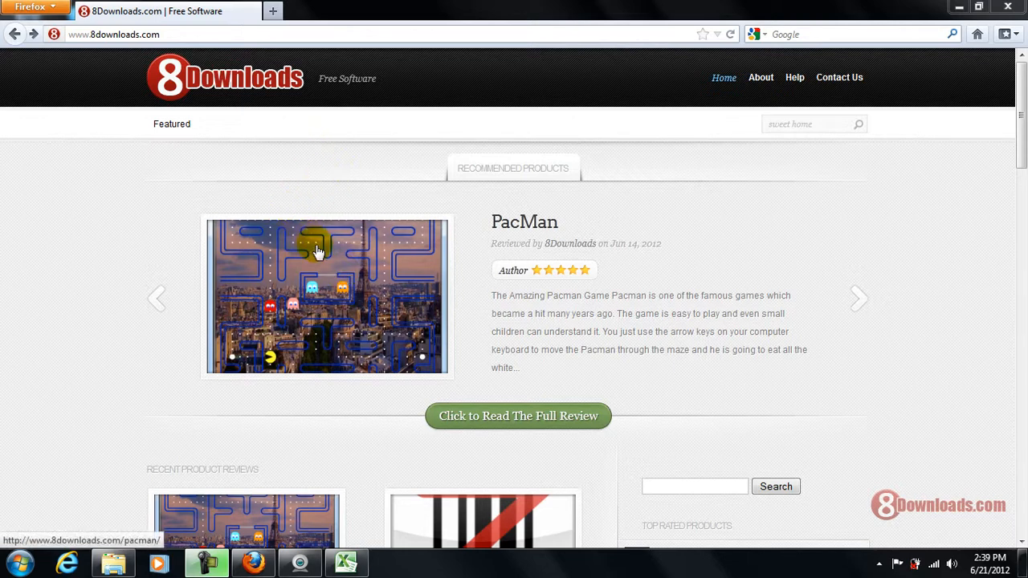
mouse_move(798, 195)
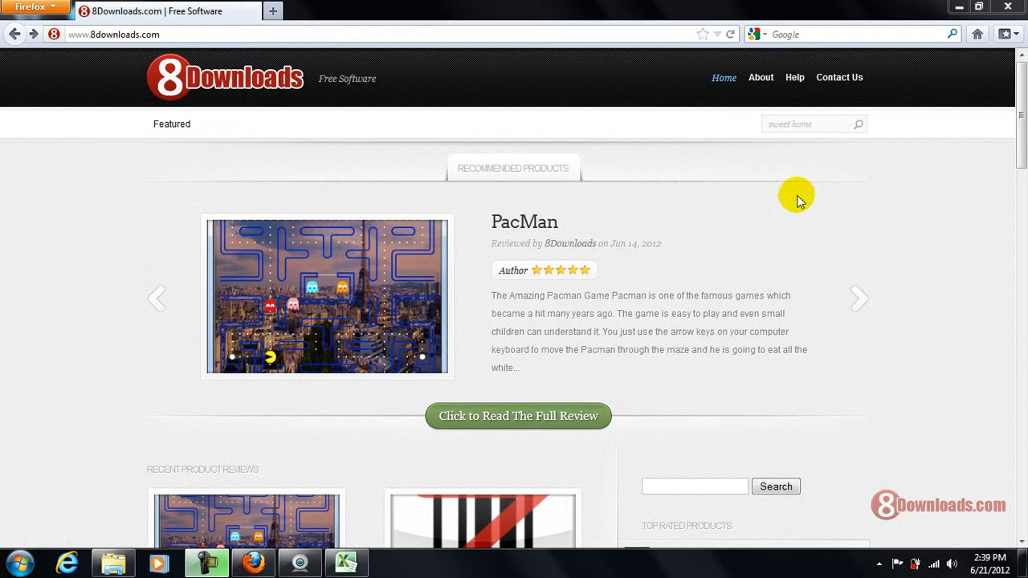
mouse_move(600, 293)
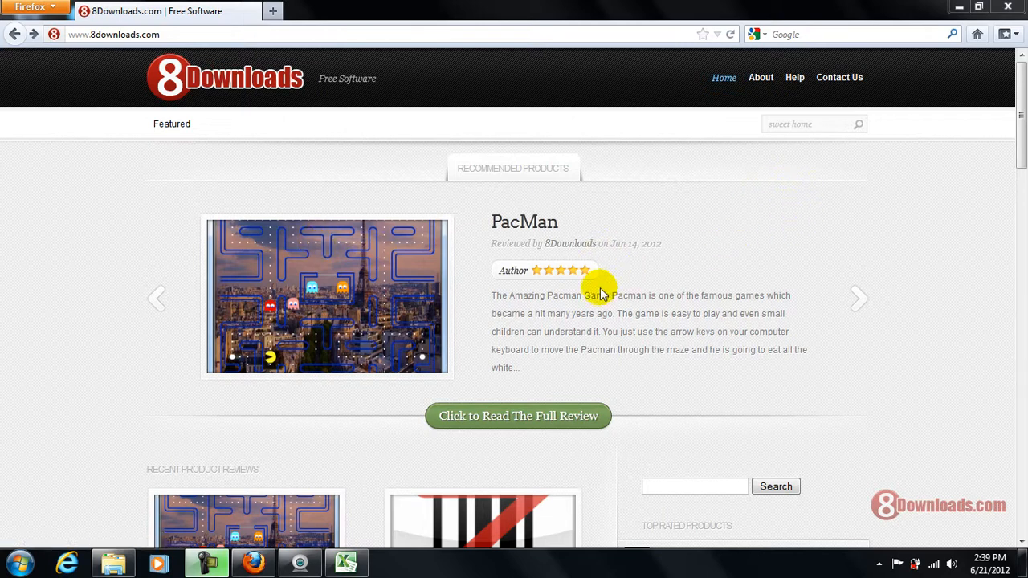
mouse_move(288, 108)
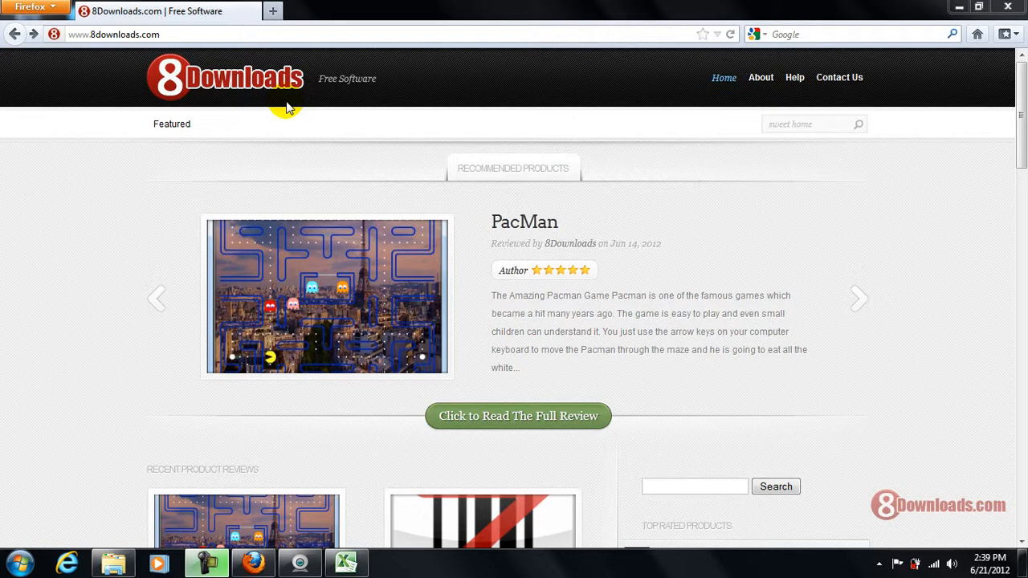
mouse_move(723, 195)
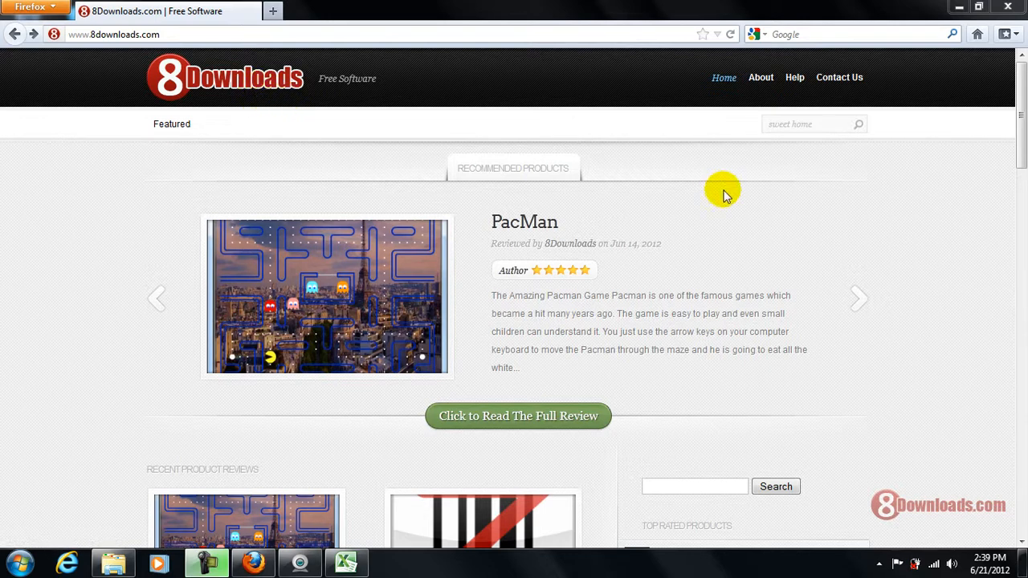
mouse_move(775, 172)
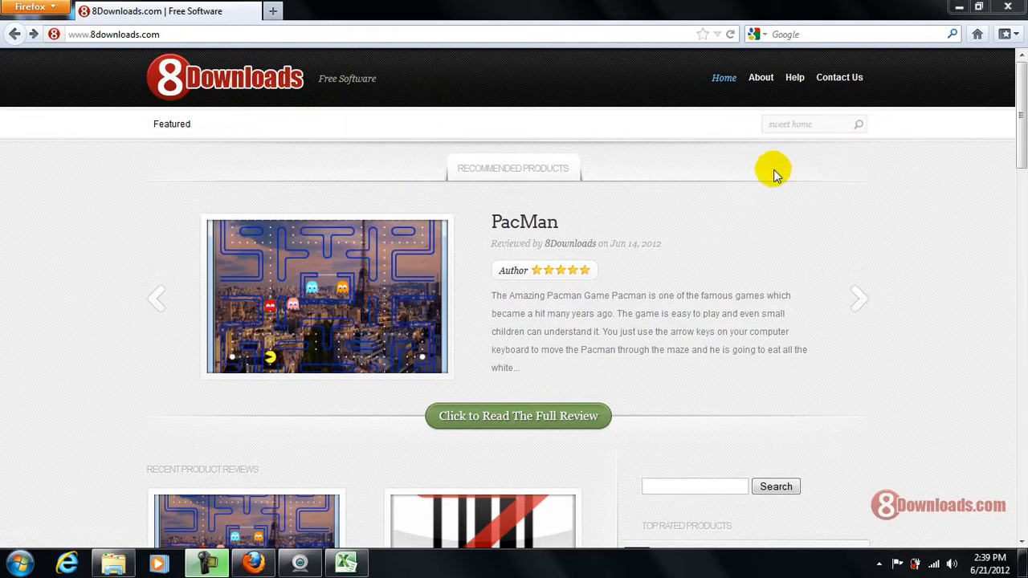
mouse_move(795, 124)
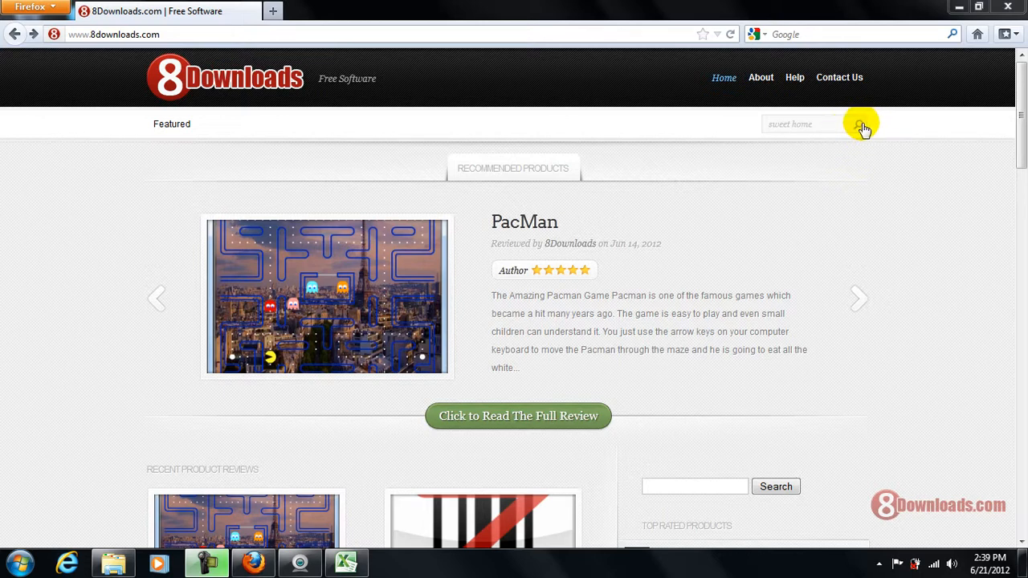
Search 8Downloads for 'sweet home' and open the Sweet Home 3D 3.2 full review
click(859, 124)
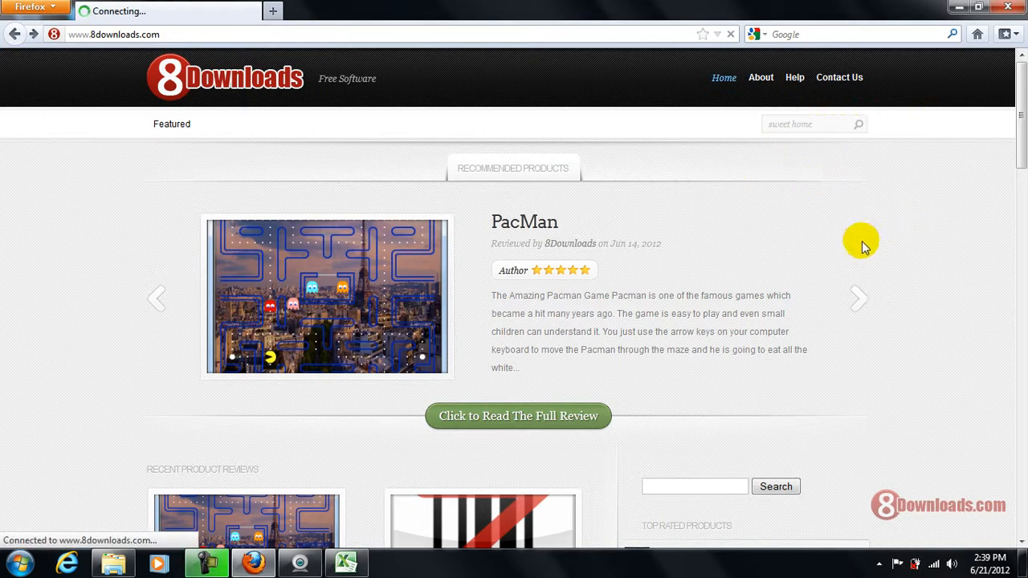
click(857, 124)
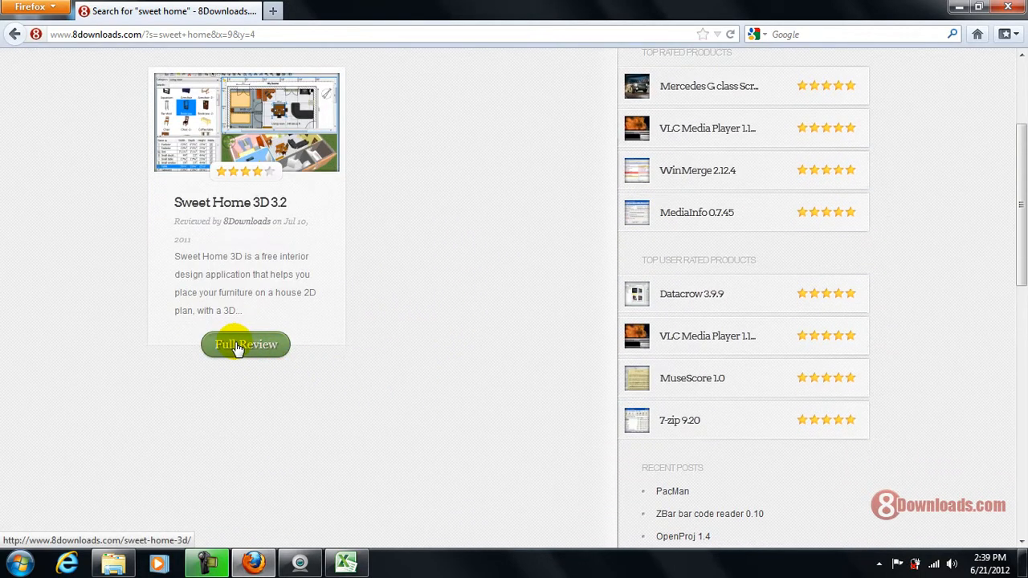
click(245, 344)
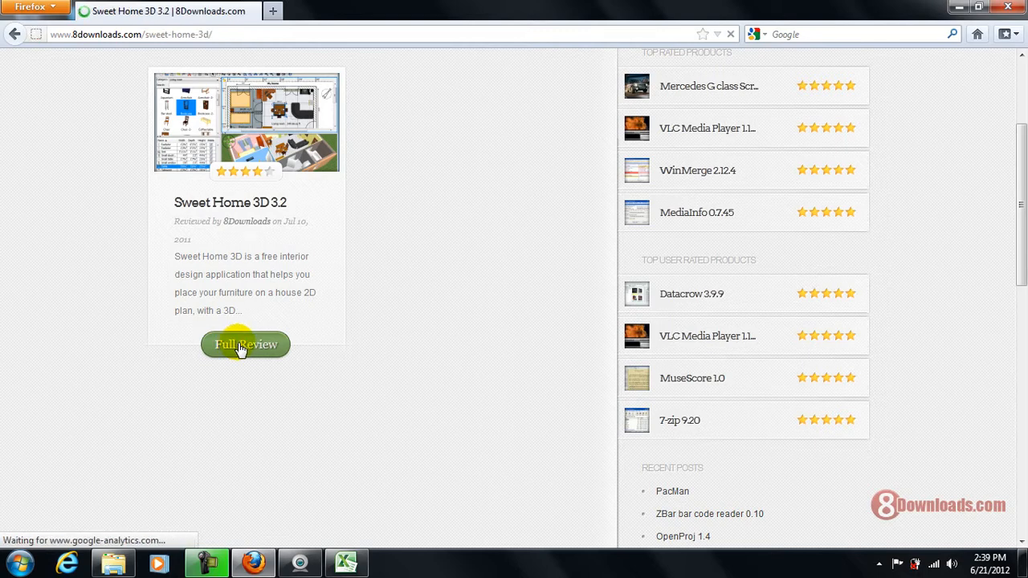
click(245, 344)
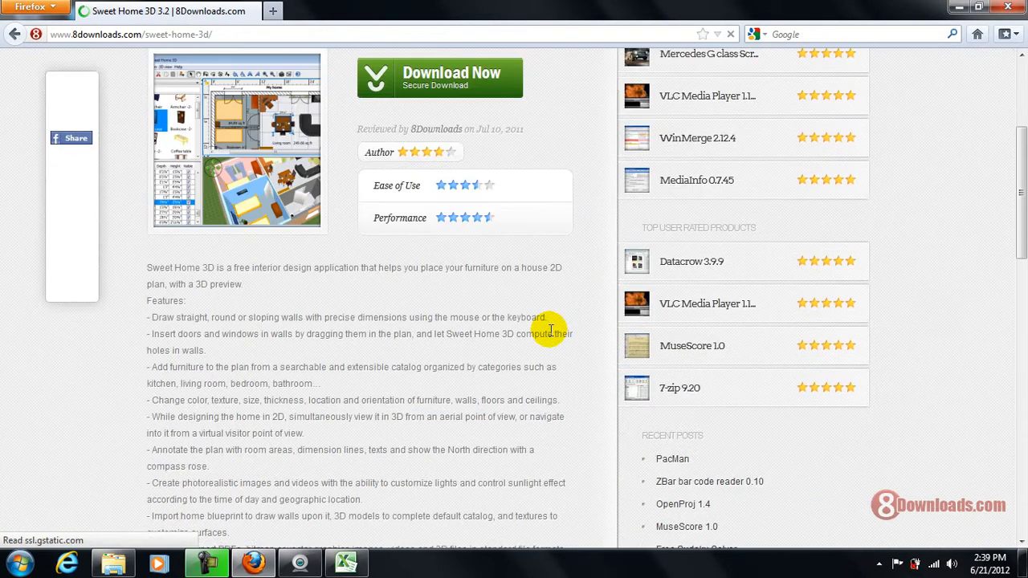
scroll(down, 3)
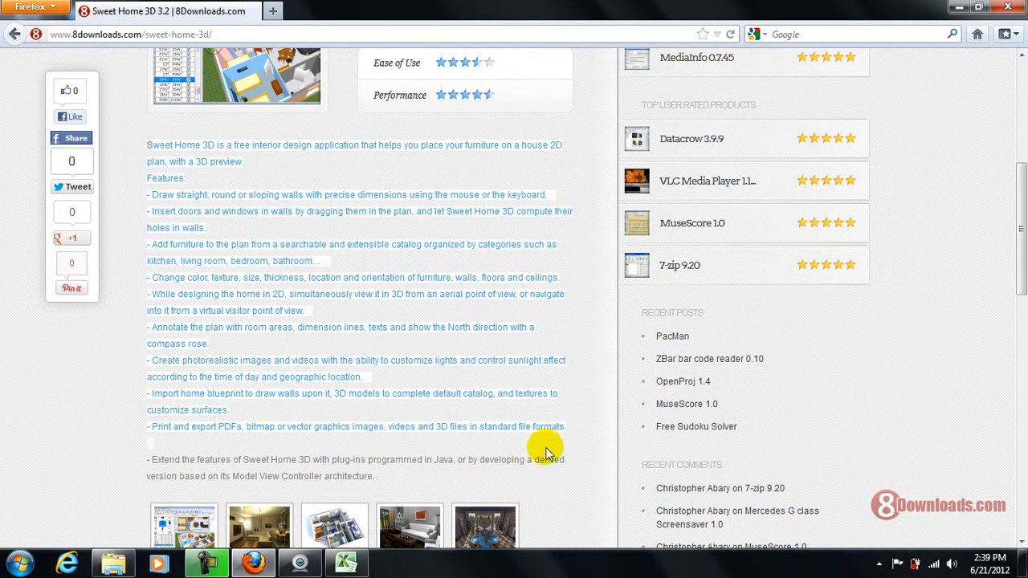
scroll(down, 3)
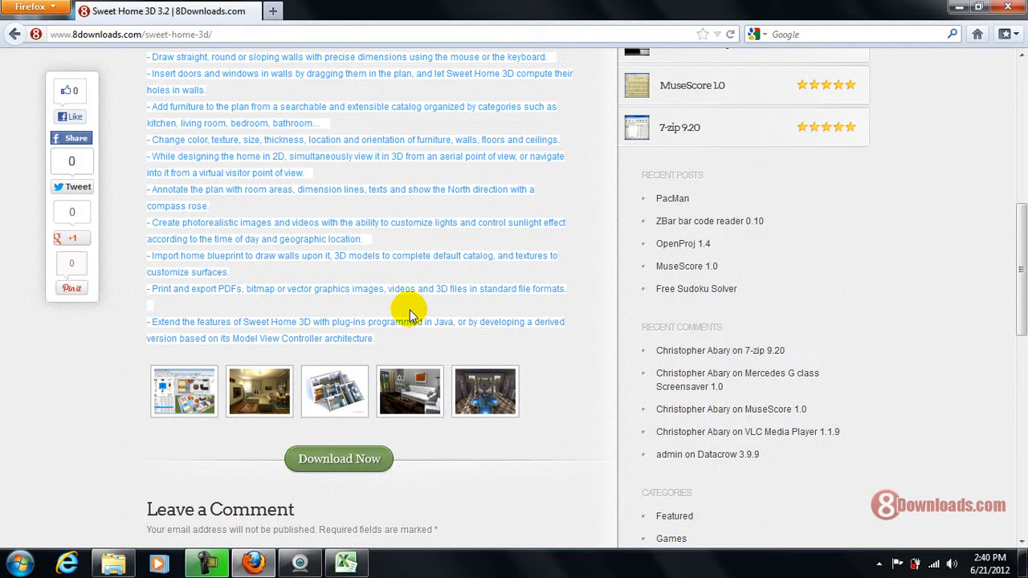
scroll(down, 3)
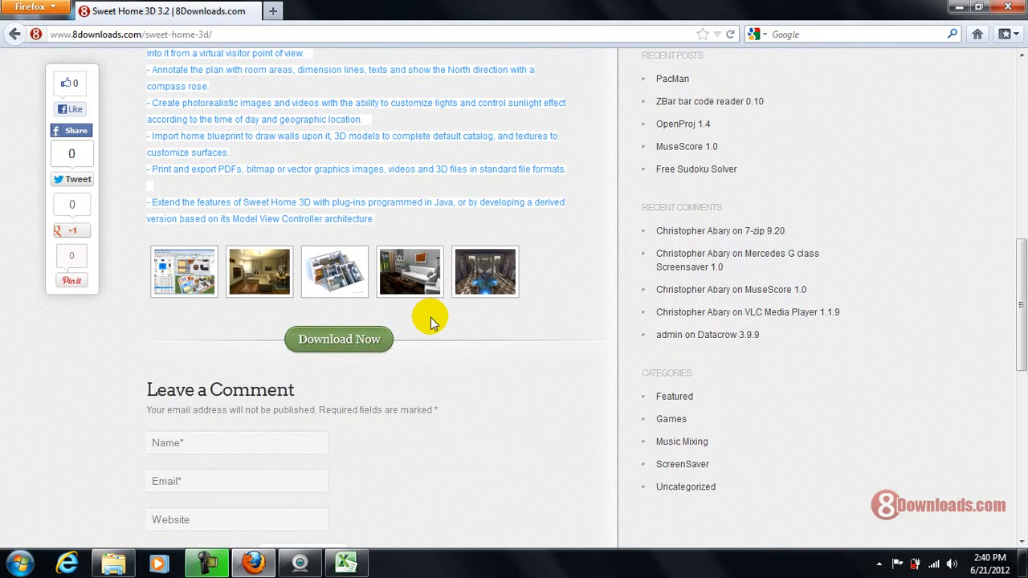
scroll(down, 3)
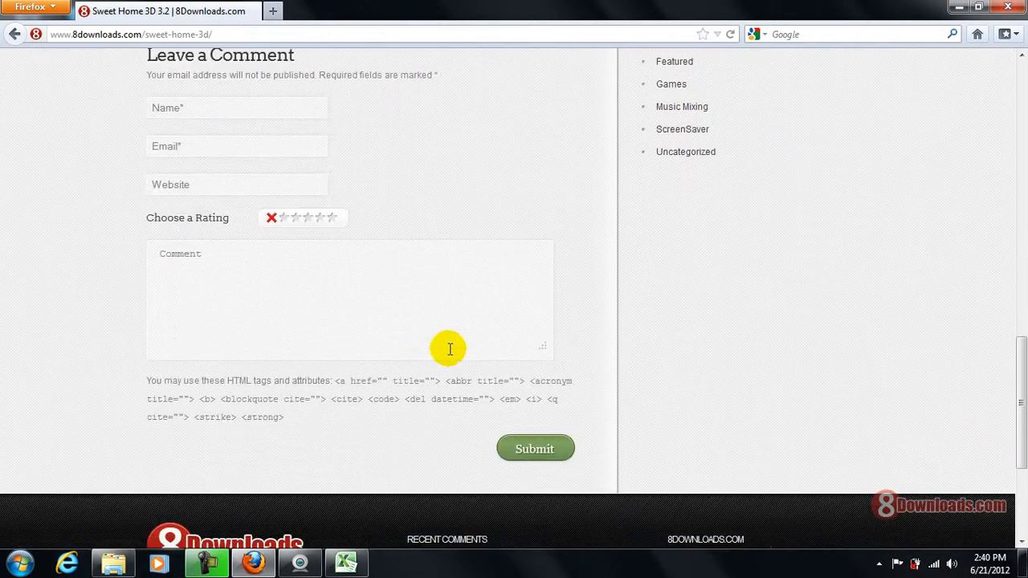
scroll(up, 3)
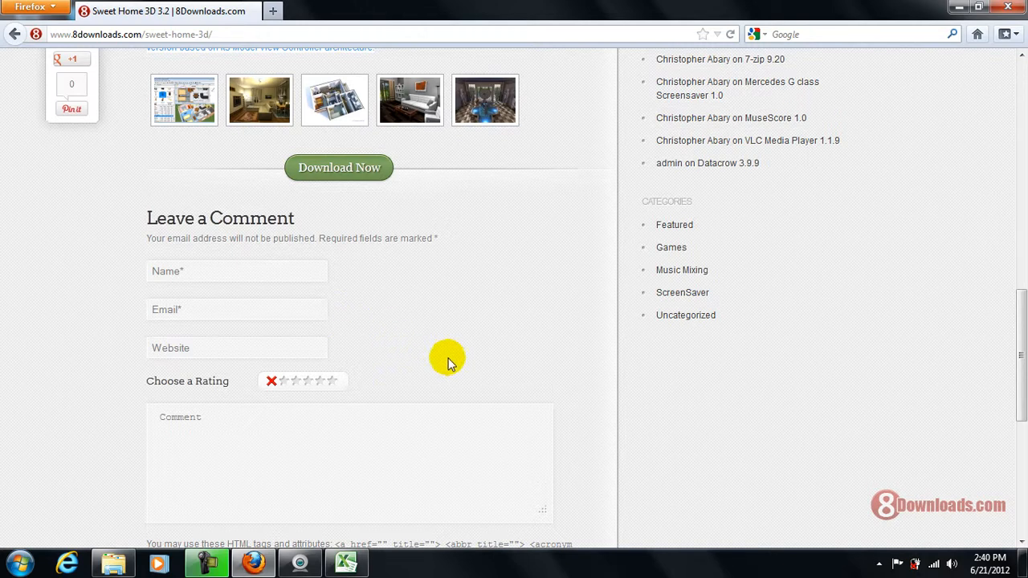
scroll(up, 3)
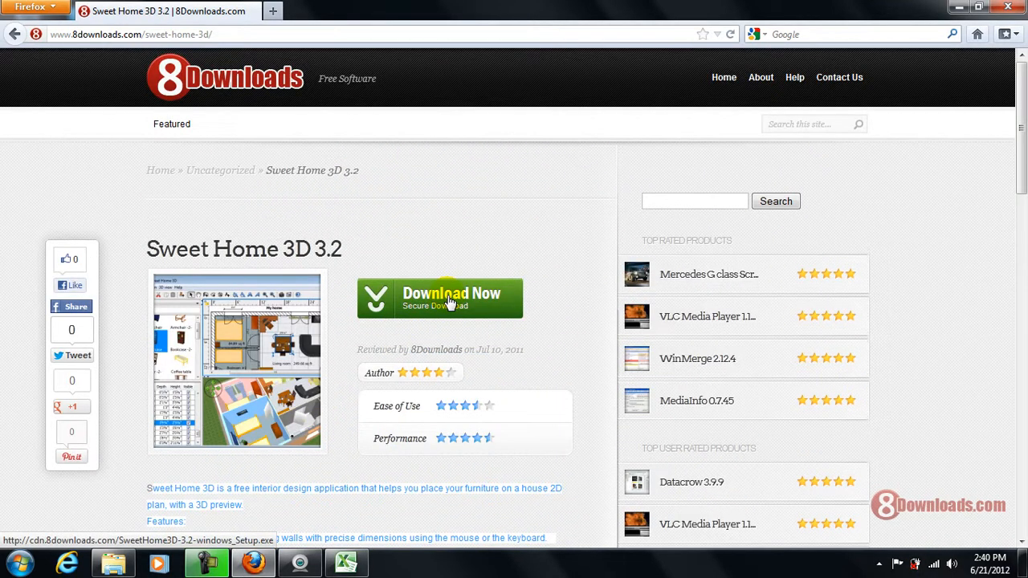
Save the 31.6 MB SweetHome3D-3.2-windows_Setup.exe installer via Download Now and Save File
click(440, 298)
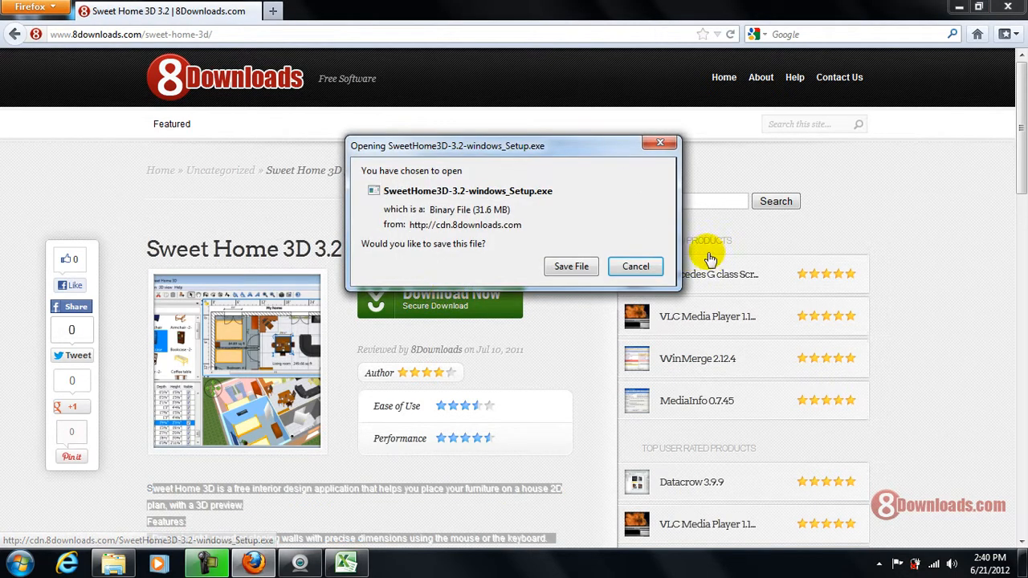
click(635, 266)
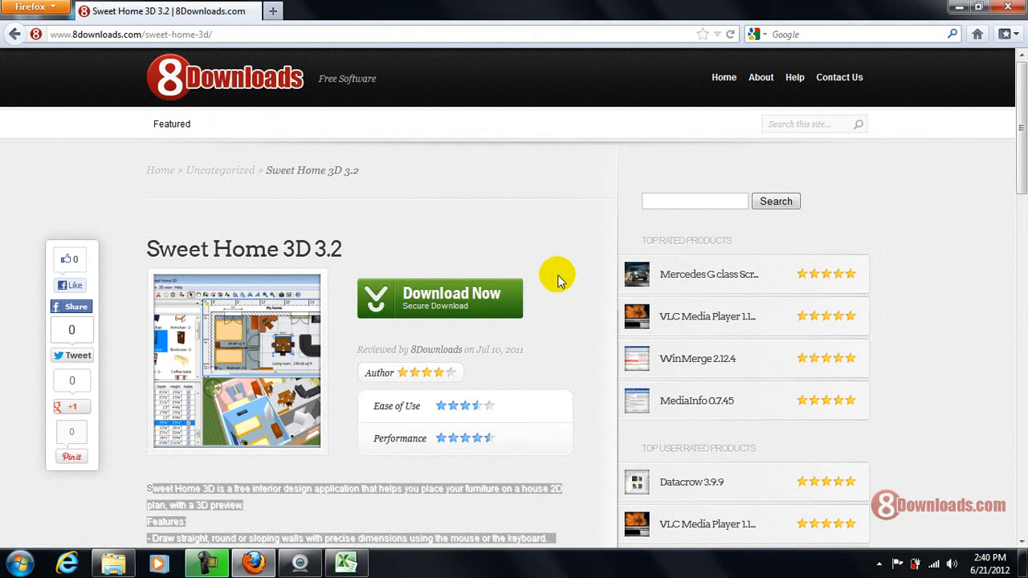
click(440, 298)
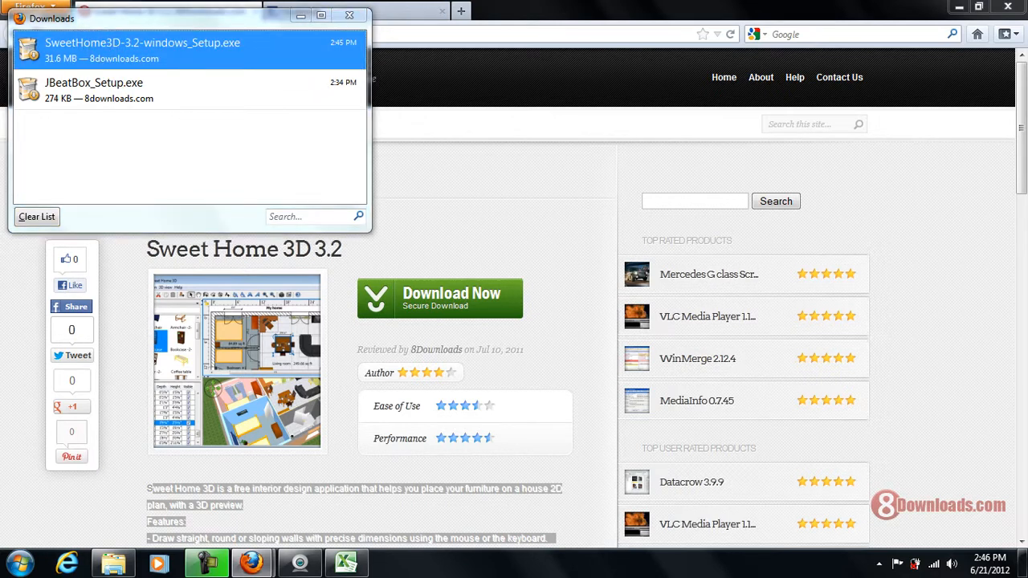
Run the installer, pass the welcome page, accept the license, and install default components
double_click(142, 48)
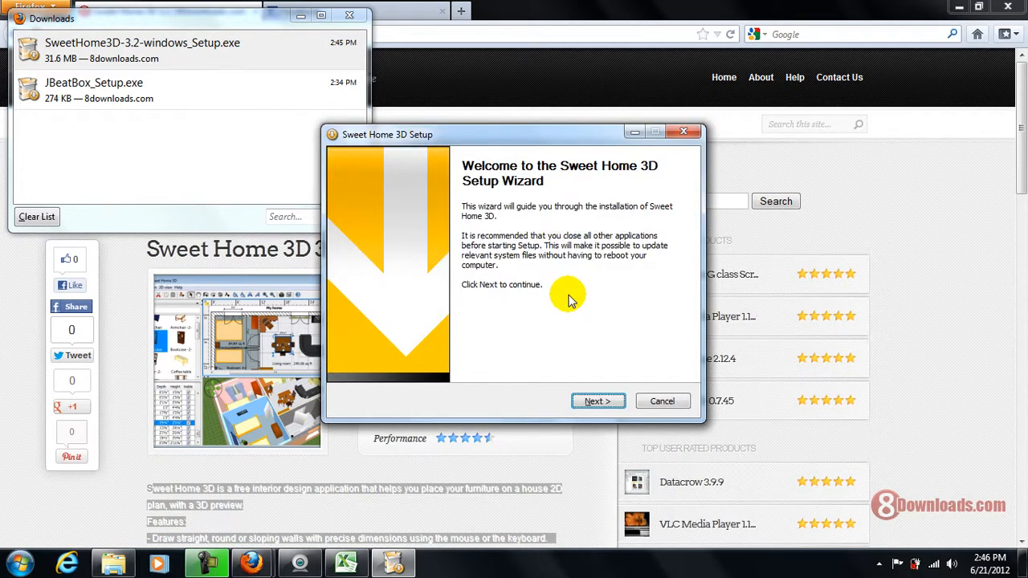
mouse_move(647, 413)
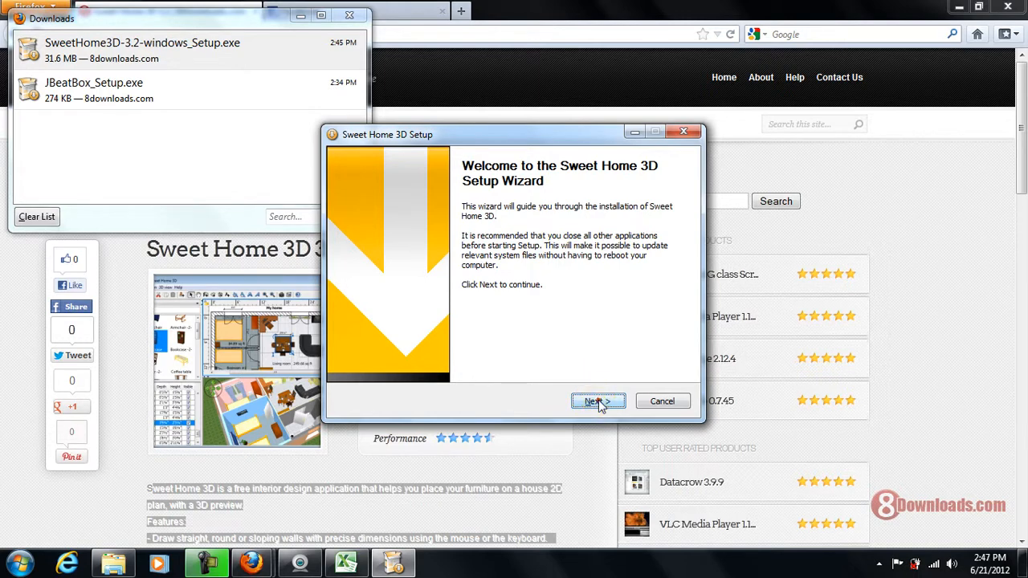
click(598, 401)
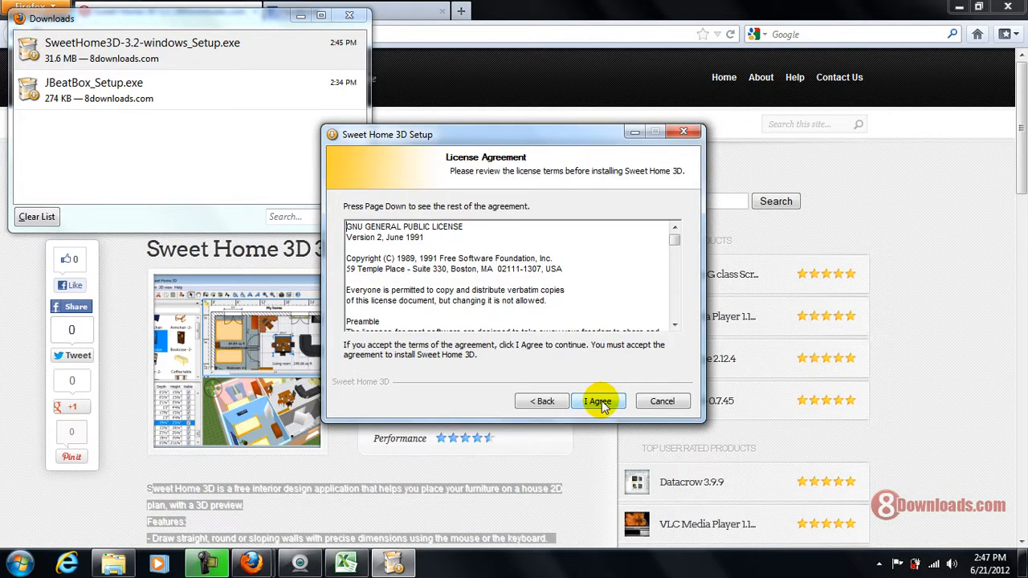
click(598, 401)
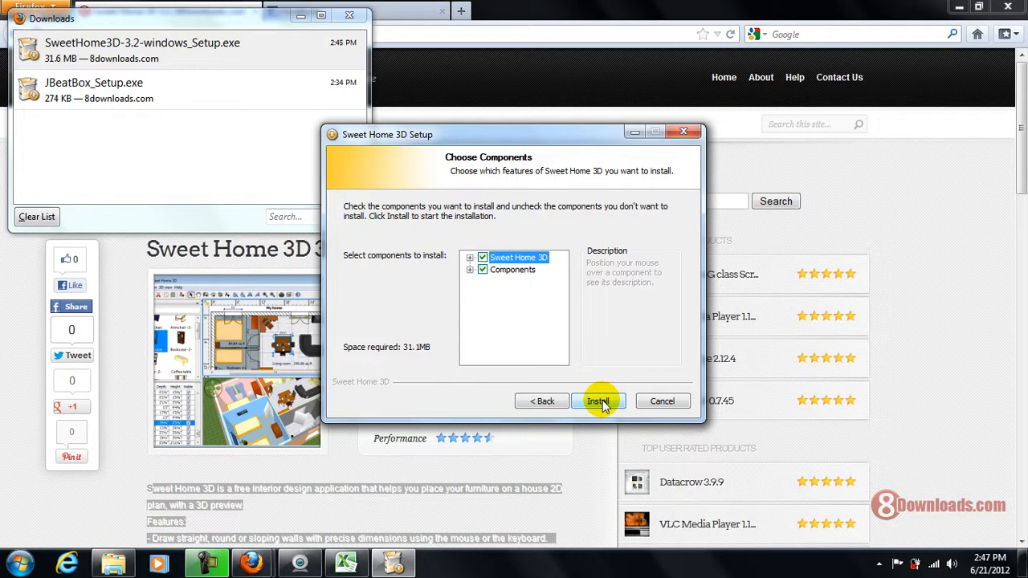
click(598, 401)
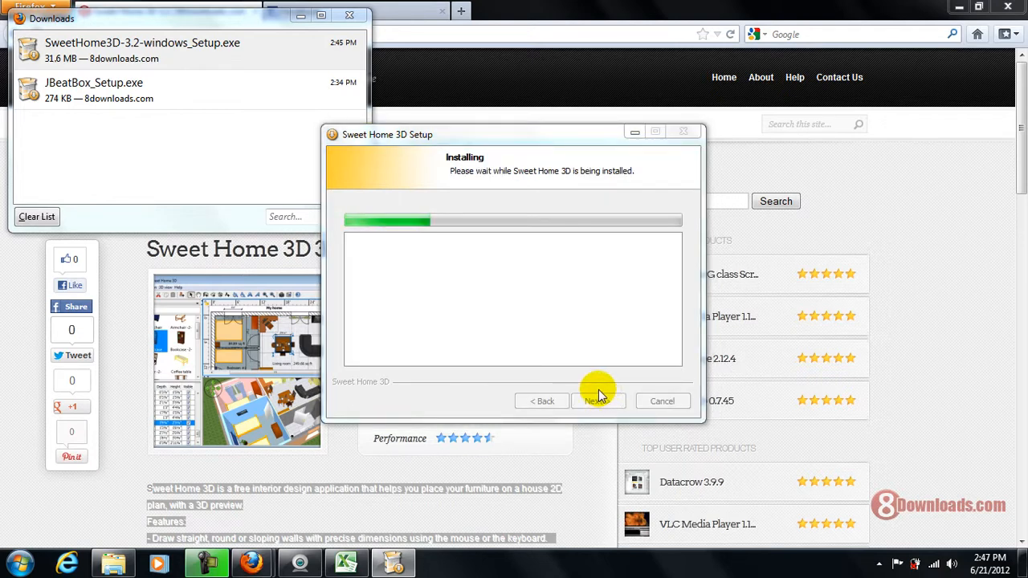
mouse_move(618, 486)
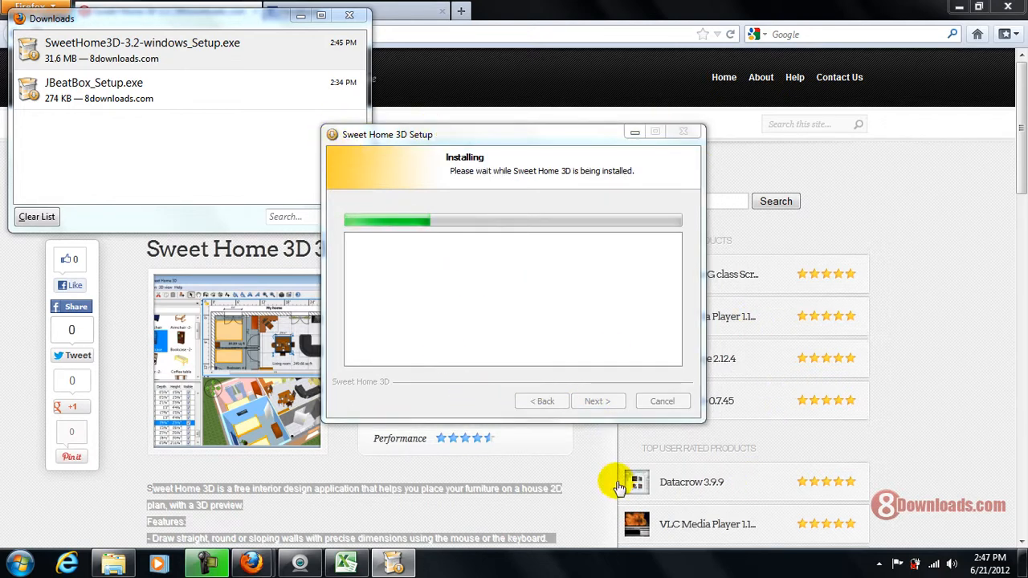
mouse_move(438, 426)
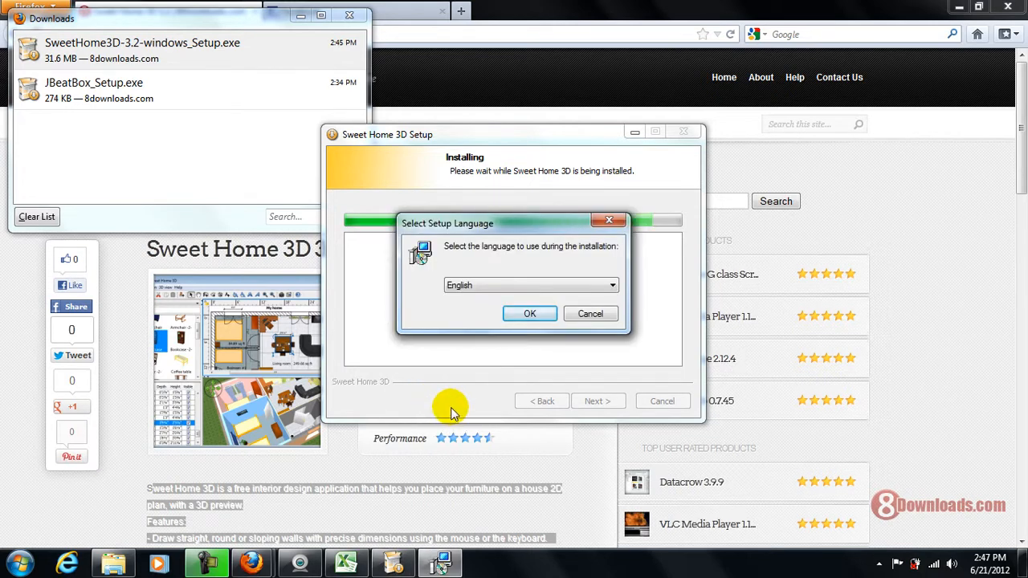
mouse_move(480, 407)
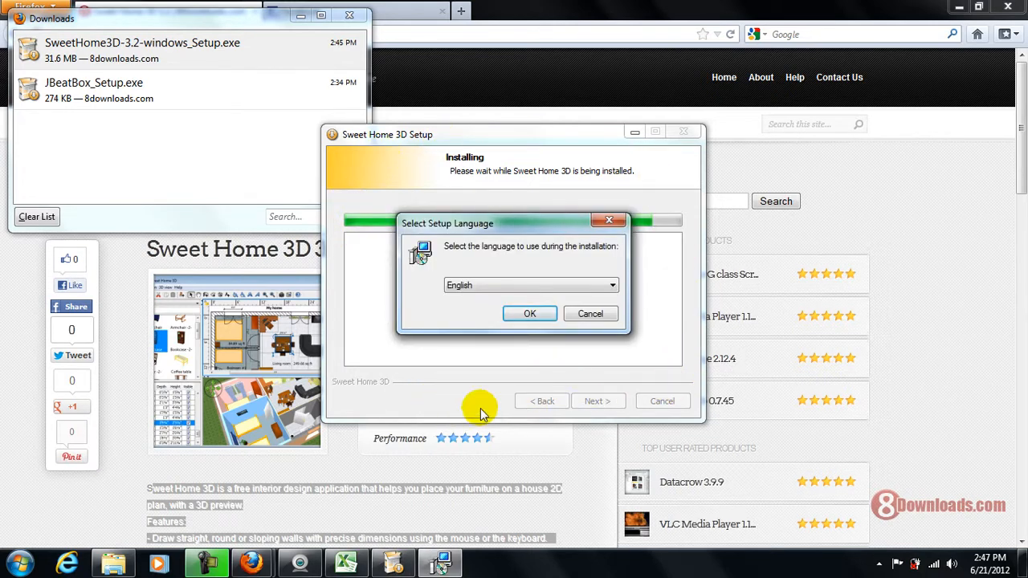
mouse_move(579, 287)
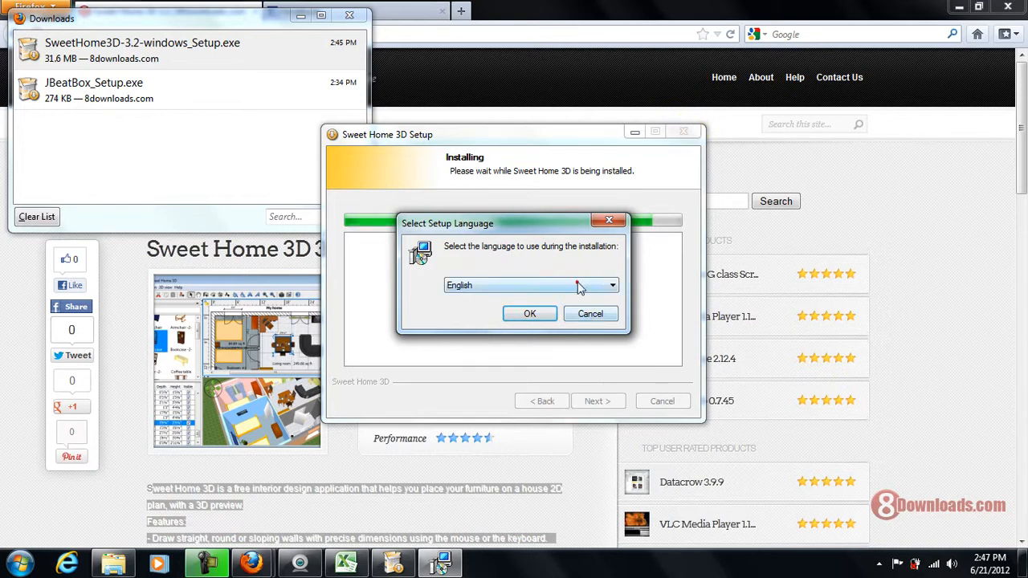
Keep English selected in the Select Setup Language dropdown and confirm
click(612, 285)
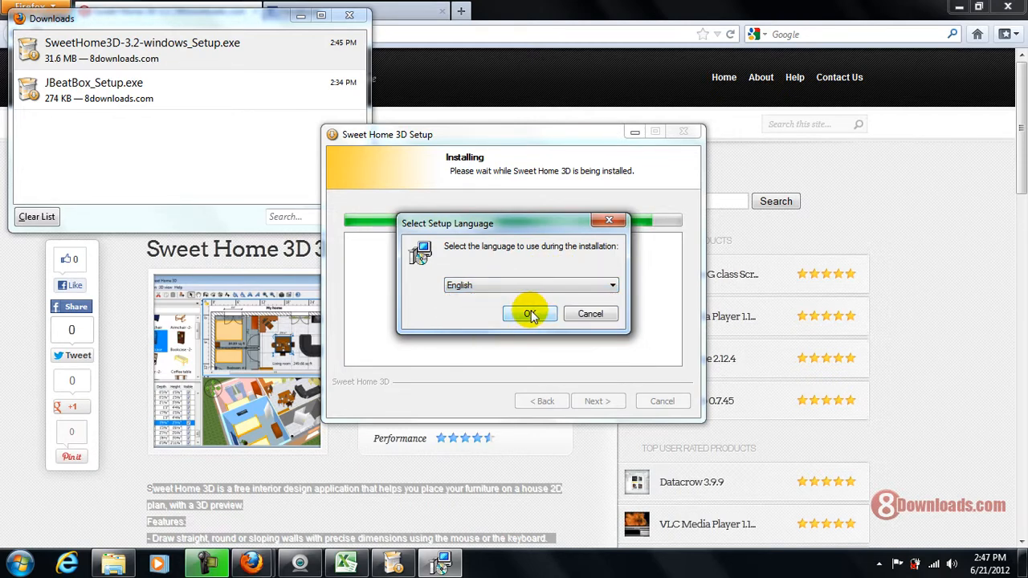
click(530, 313)
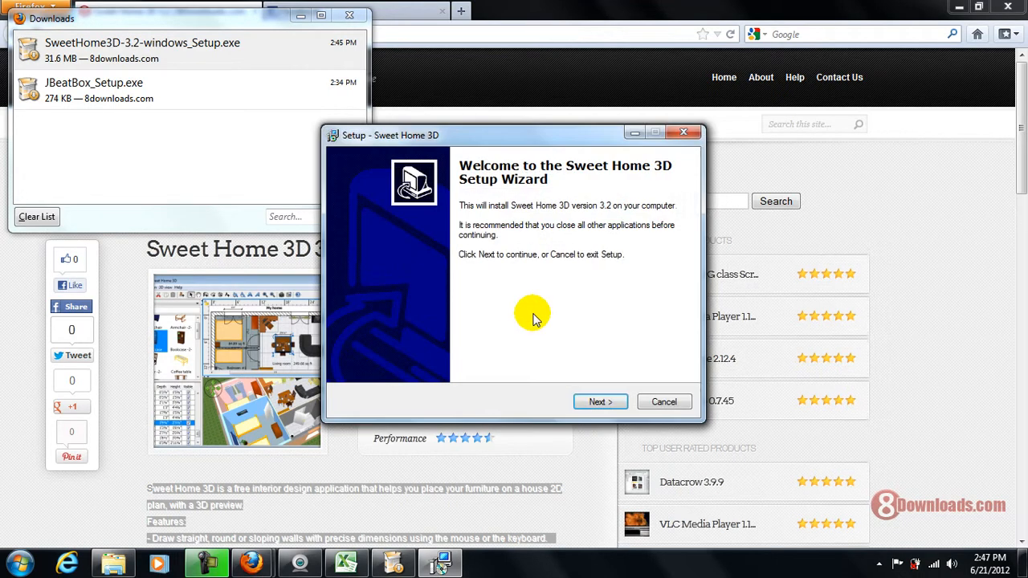
Accept the agreement, keep the default Start Menu folder and desktop icon, and install
click(600, 401)
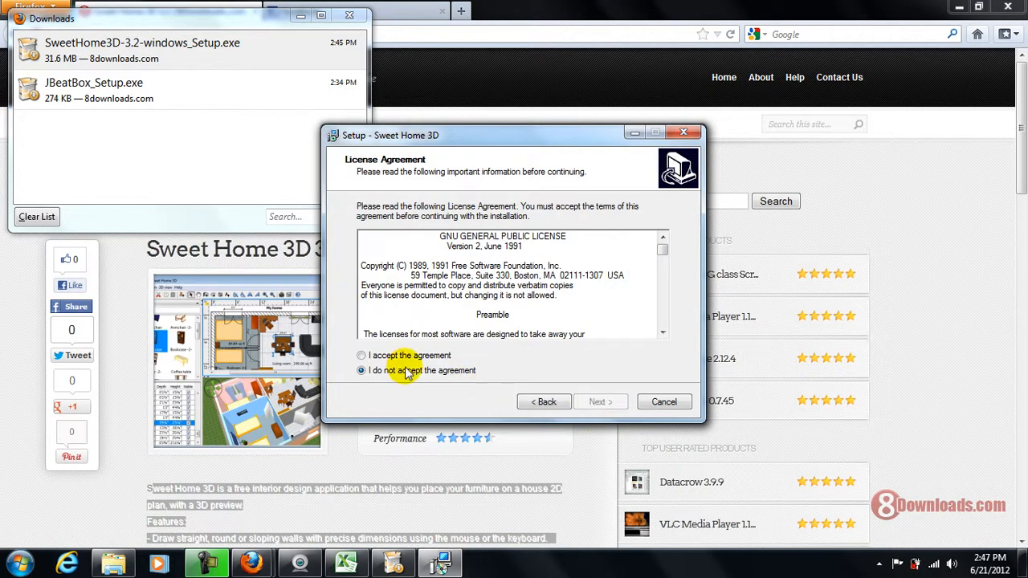
click(362, 355)
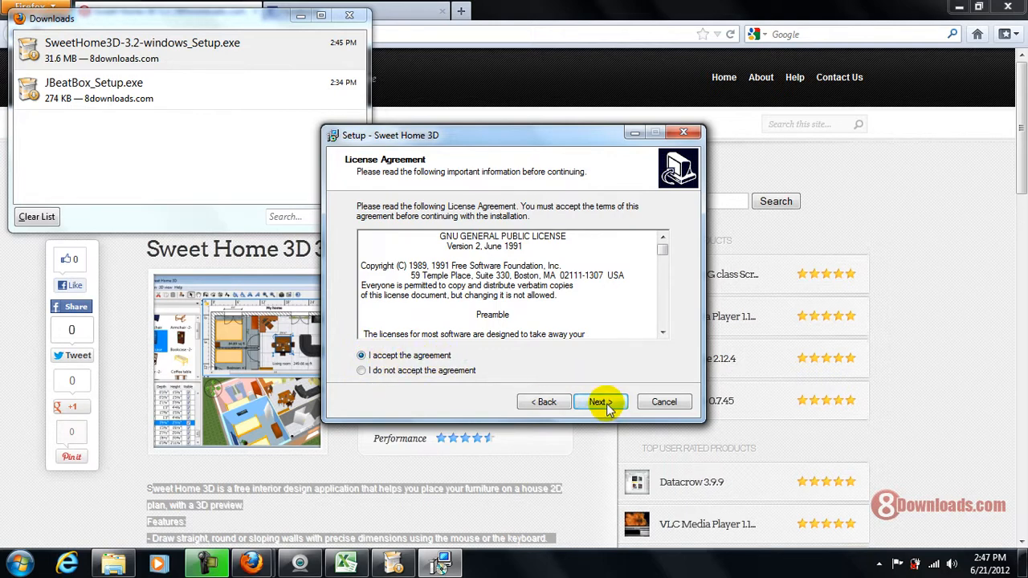
click(600, 402)
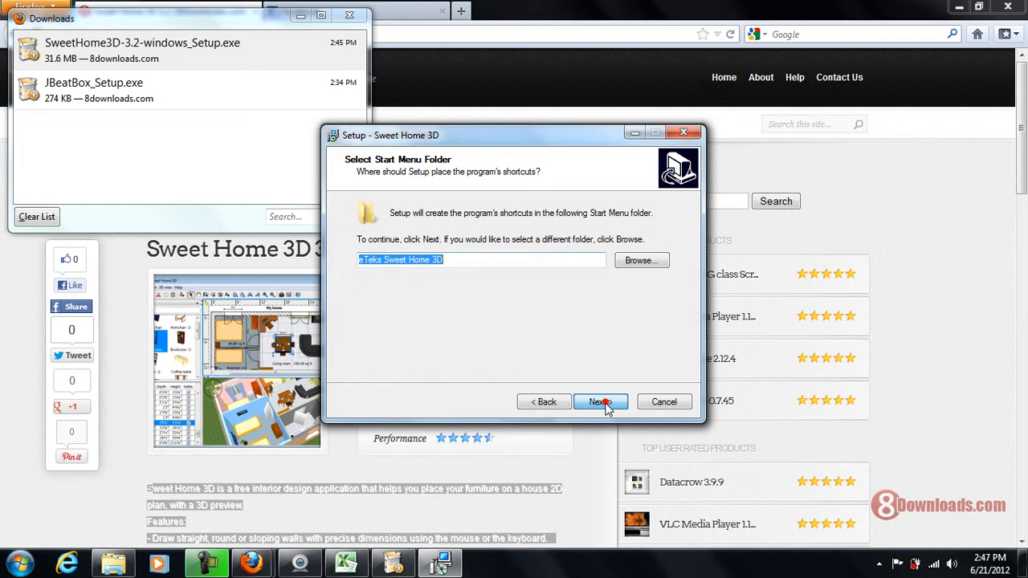
click(601, 402)
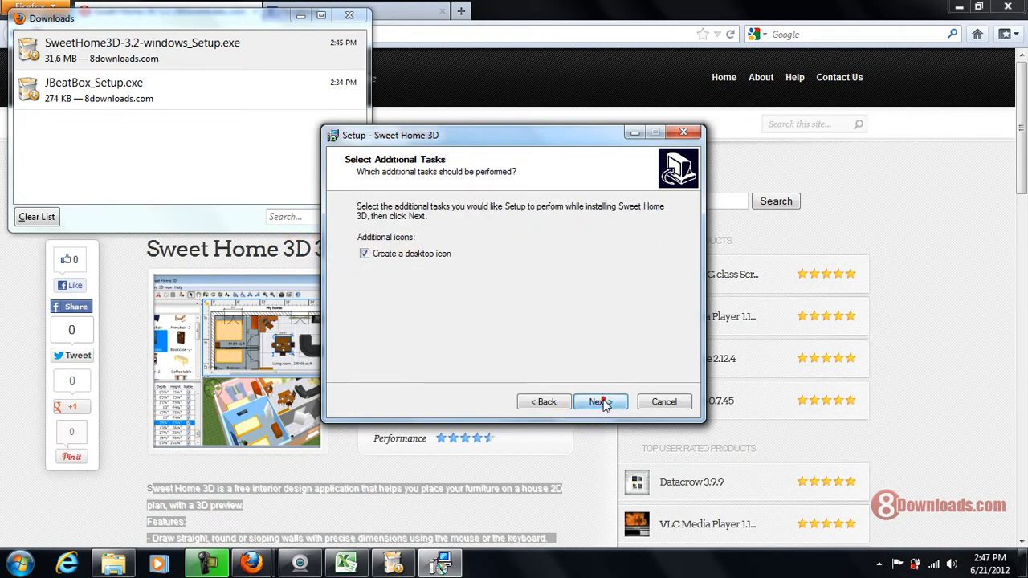
click(597, 402)
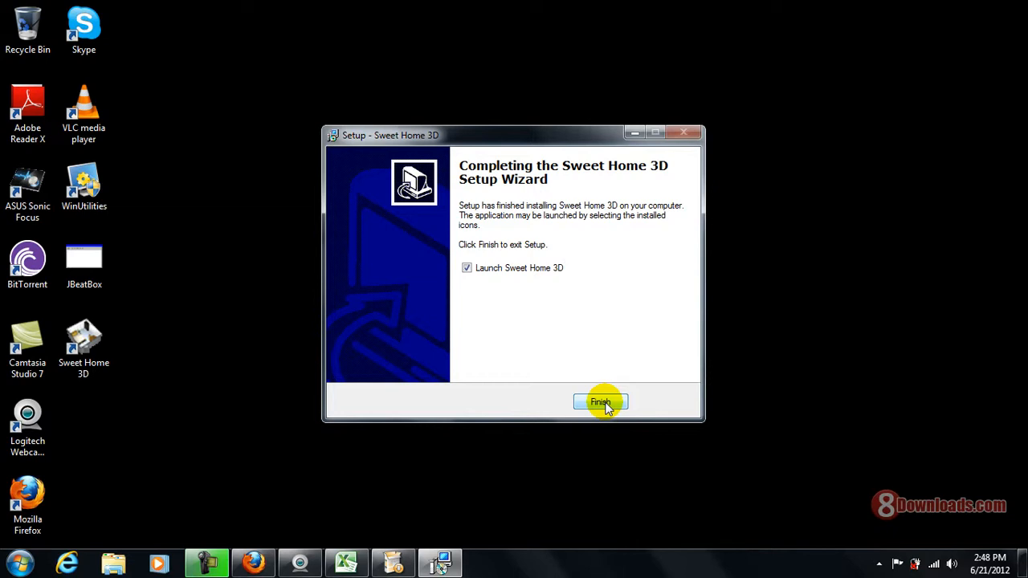
Click Finish on both wizards with 'Launch Sweet Home 3D' checked
click(600, 402)
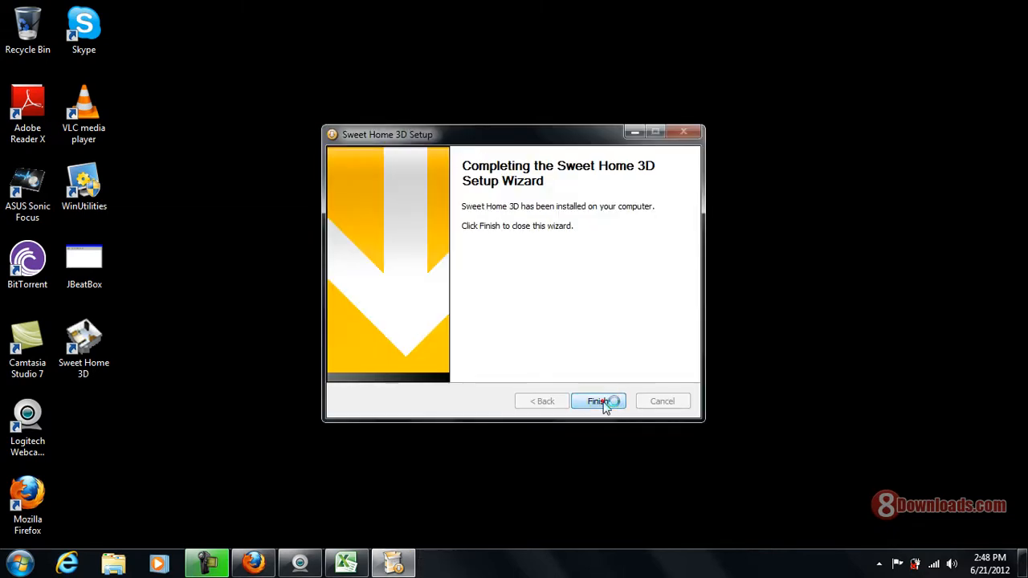
click(597, 401)
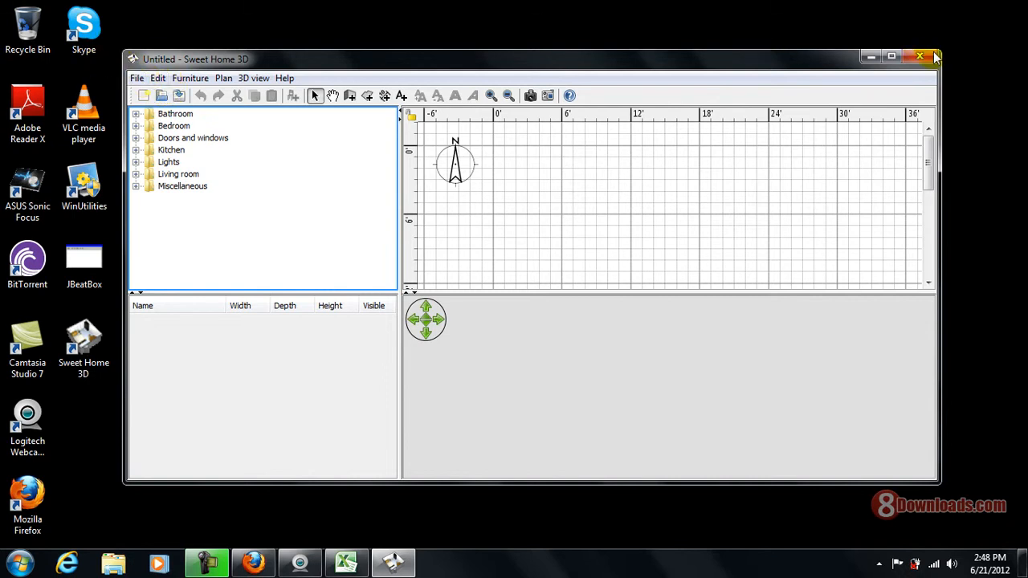
mouse_move(362, 530)
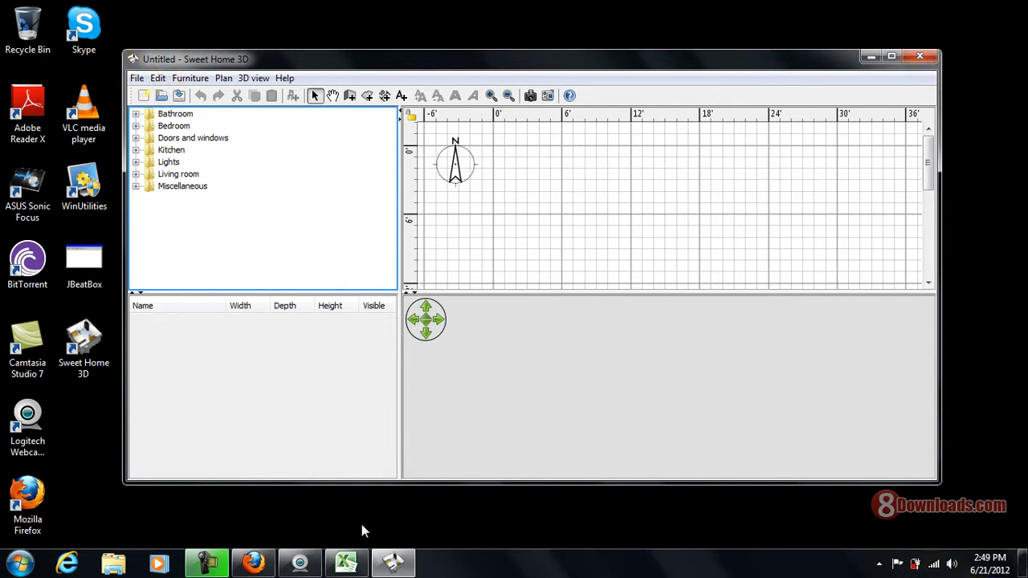
mouse_move(364, 70)
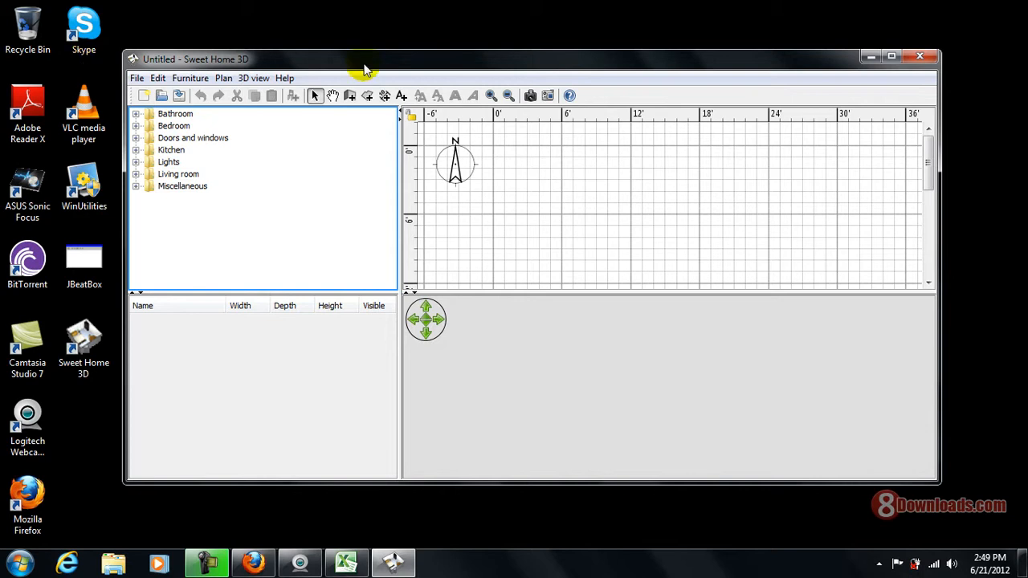
mouse_move(193, 165)
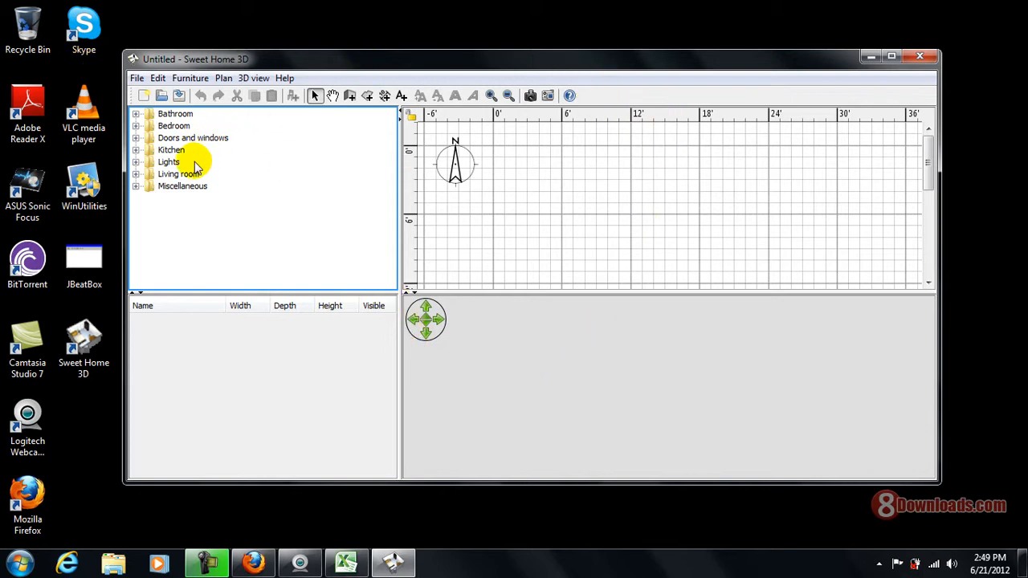
mouse_move(800, 227)
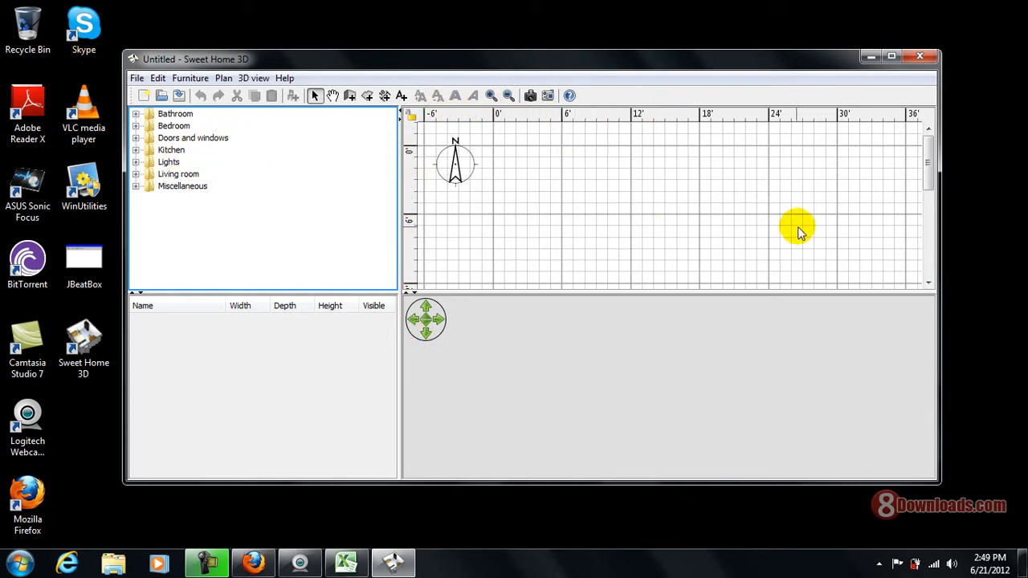
mouse_move(856, 153)
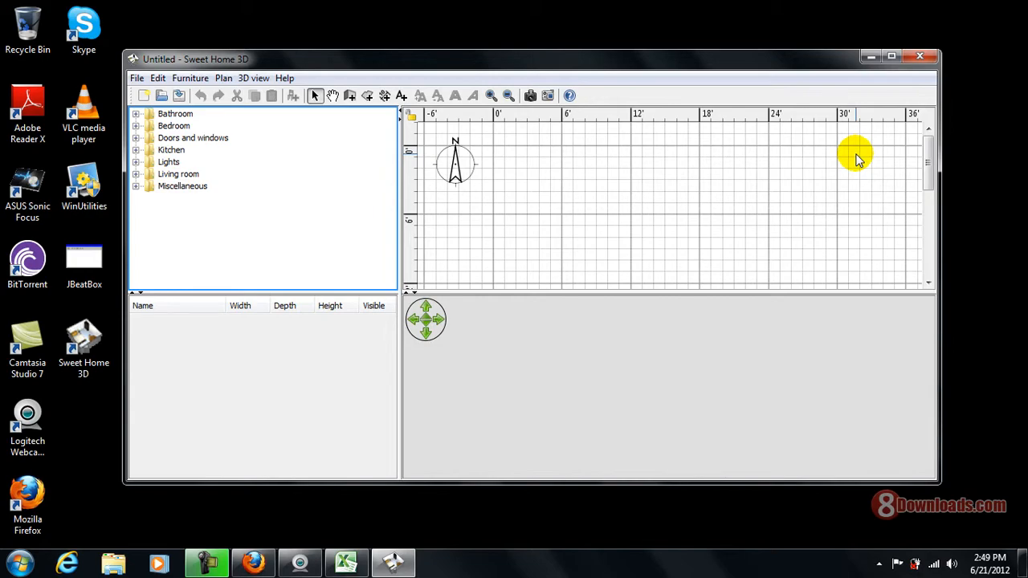